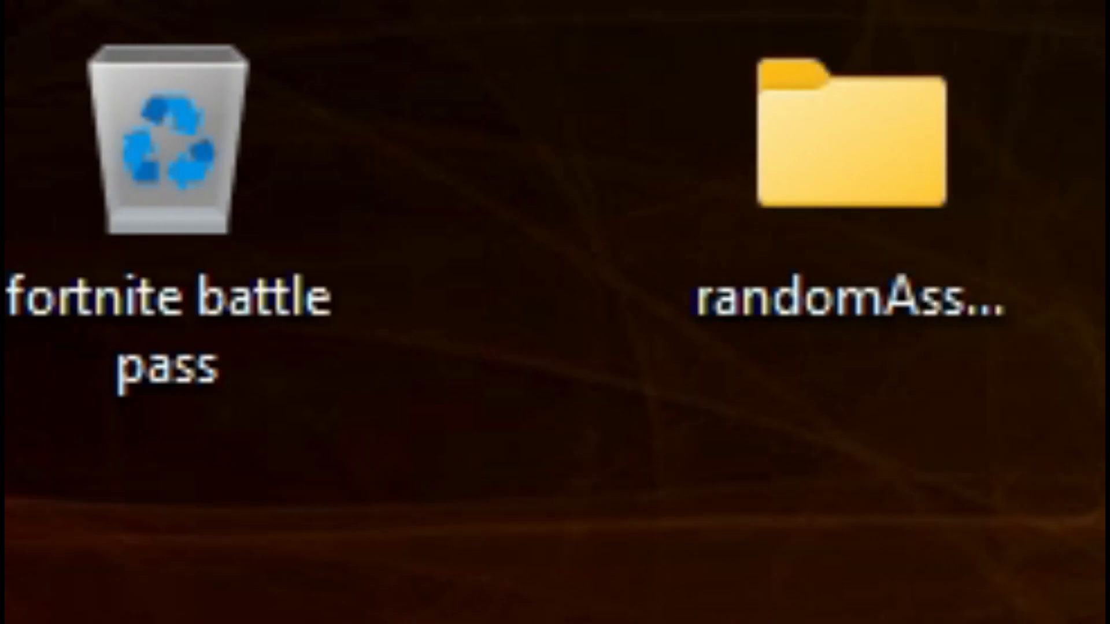
Step: Drag the randomAssets folder onto the 'fortnite battle pass' Recycle Bin to delete it
left_click_drag(842, 142, 163, 163)
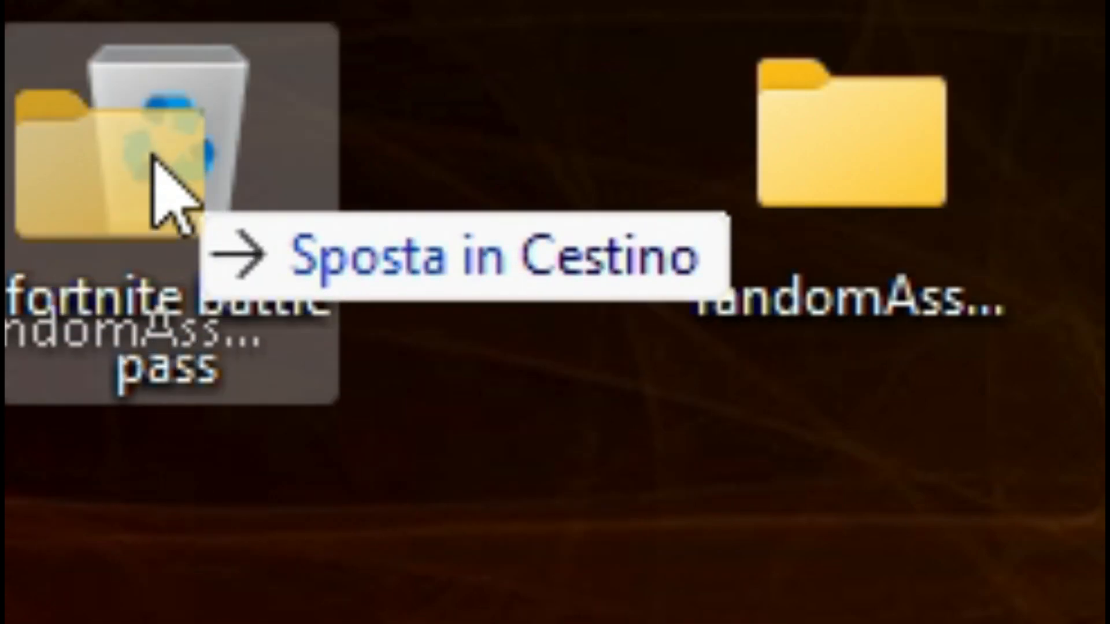